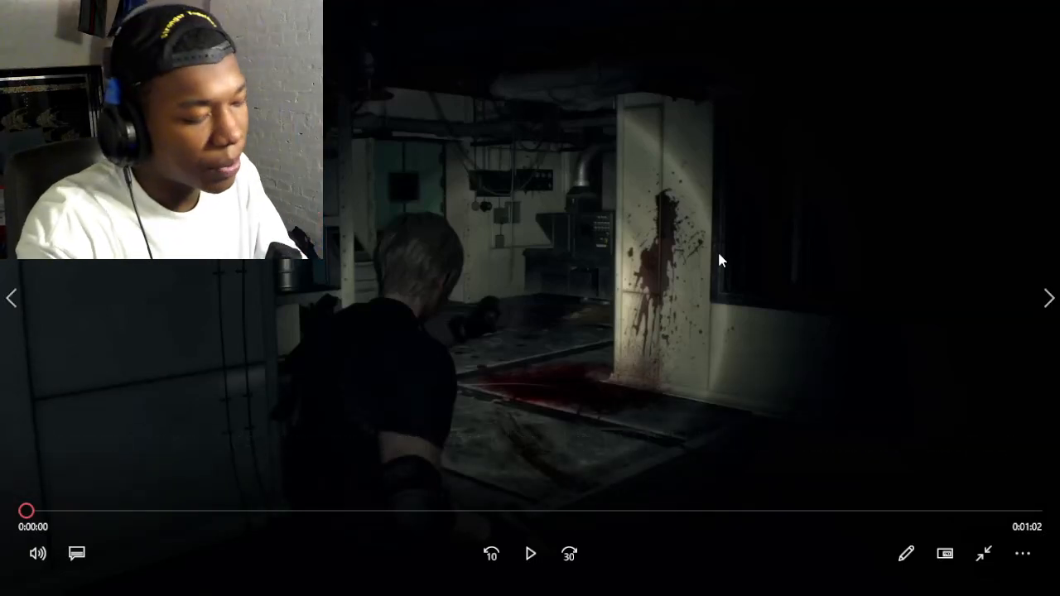
- Start playback of the Resident Evil 4 gameplay clip with its facecam overlay
left_click(530, 553)
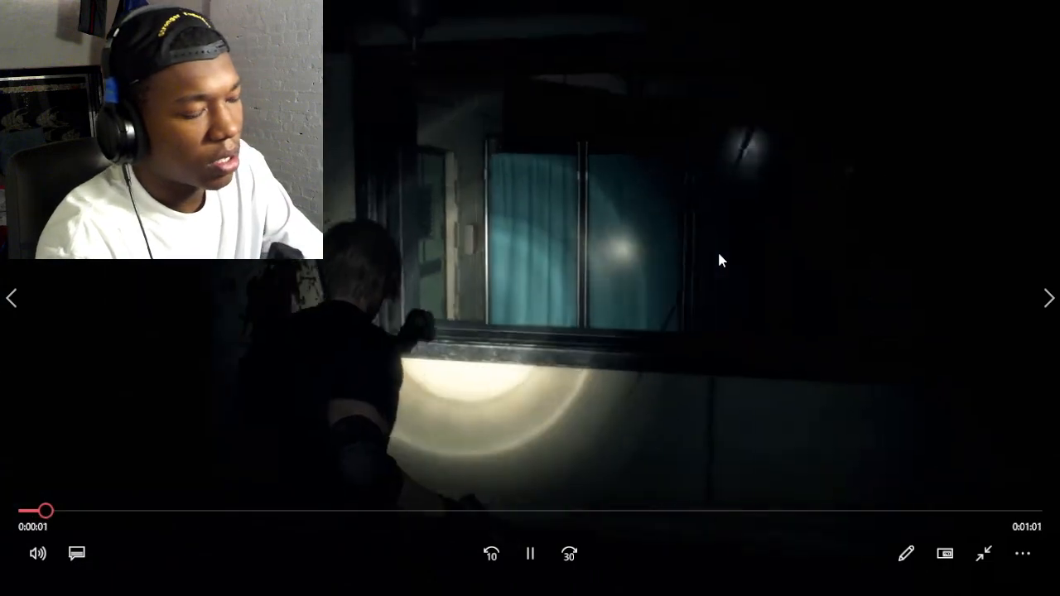